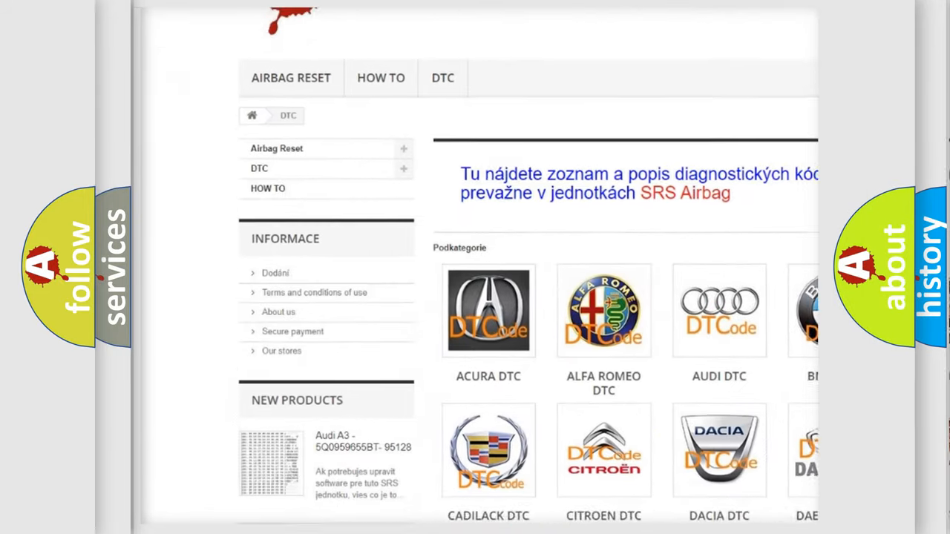
scroll("down", 3)
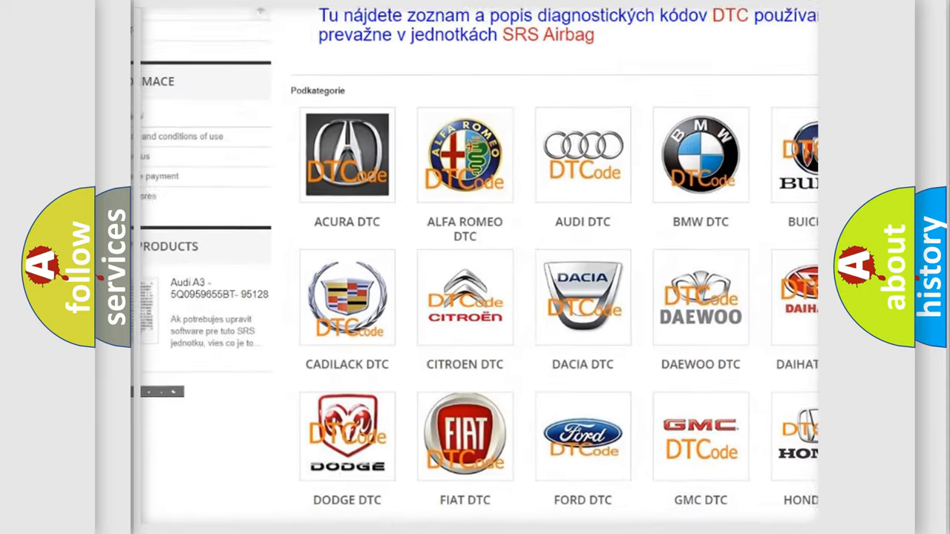
scroll("down", 3)
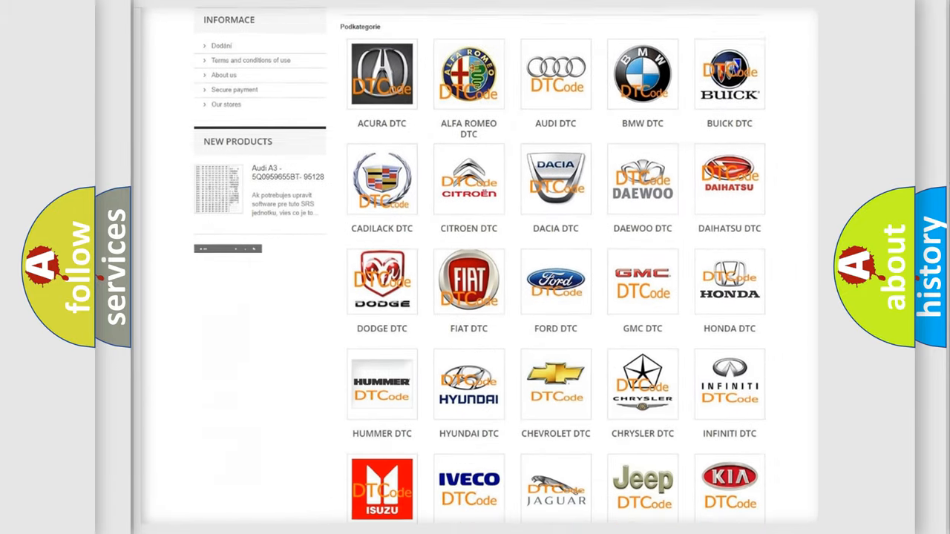
scroll("down", 3)
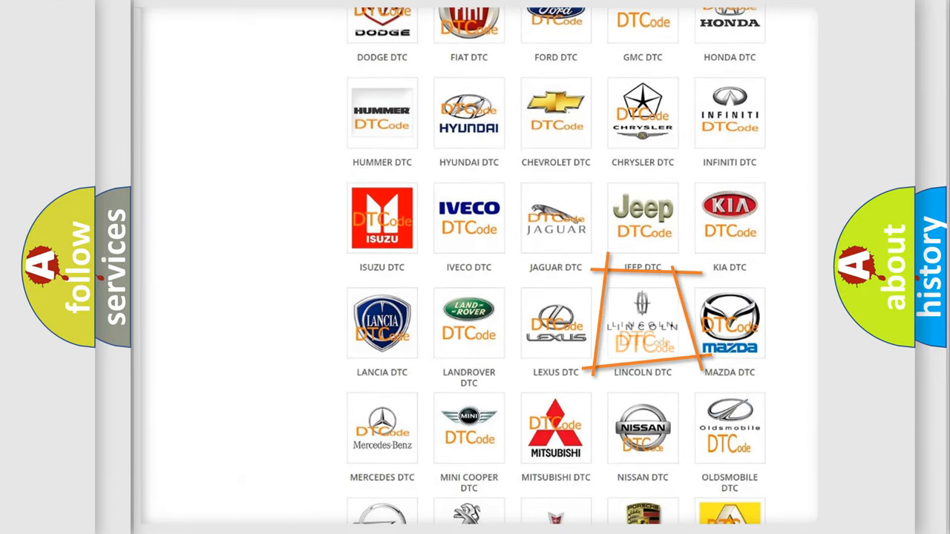